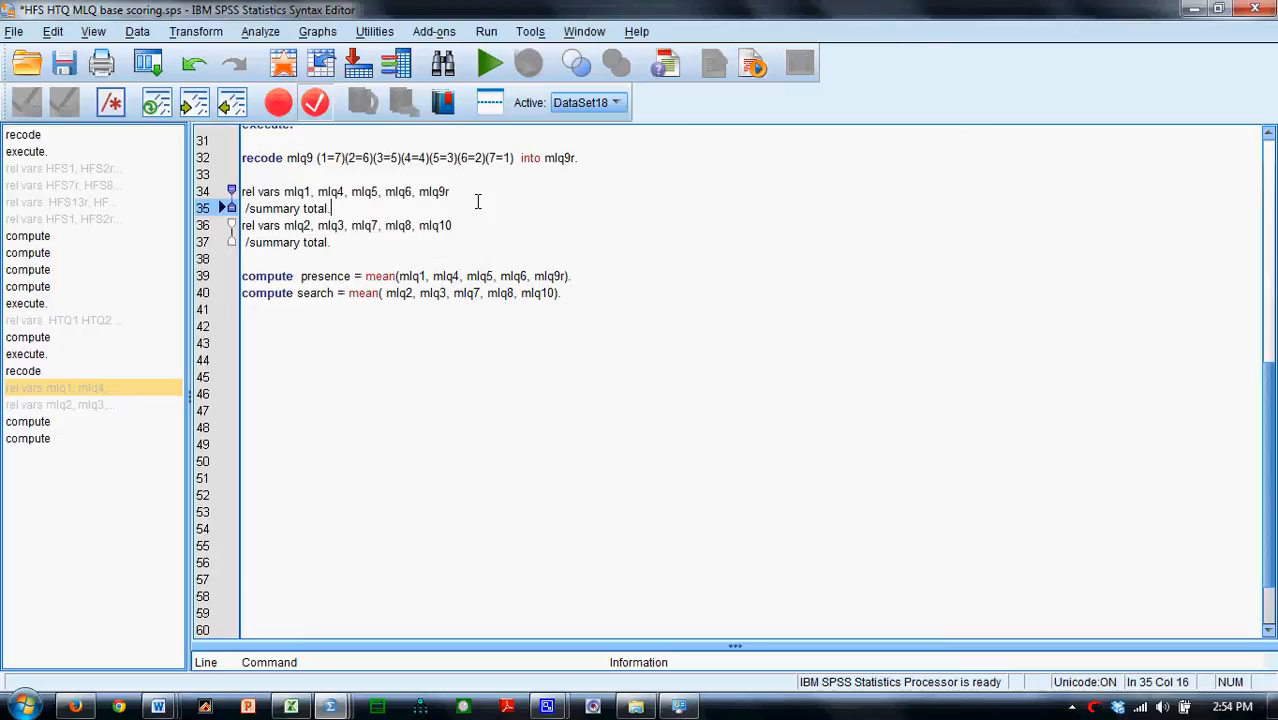
mouse_move(427, 191)
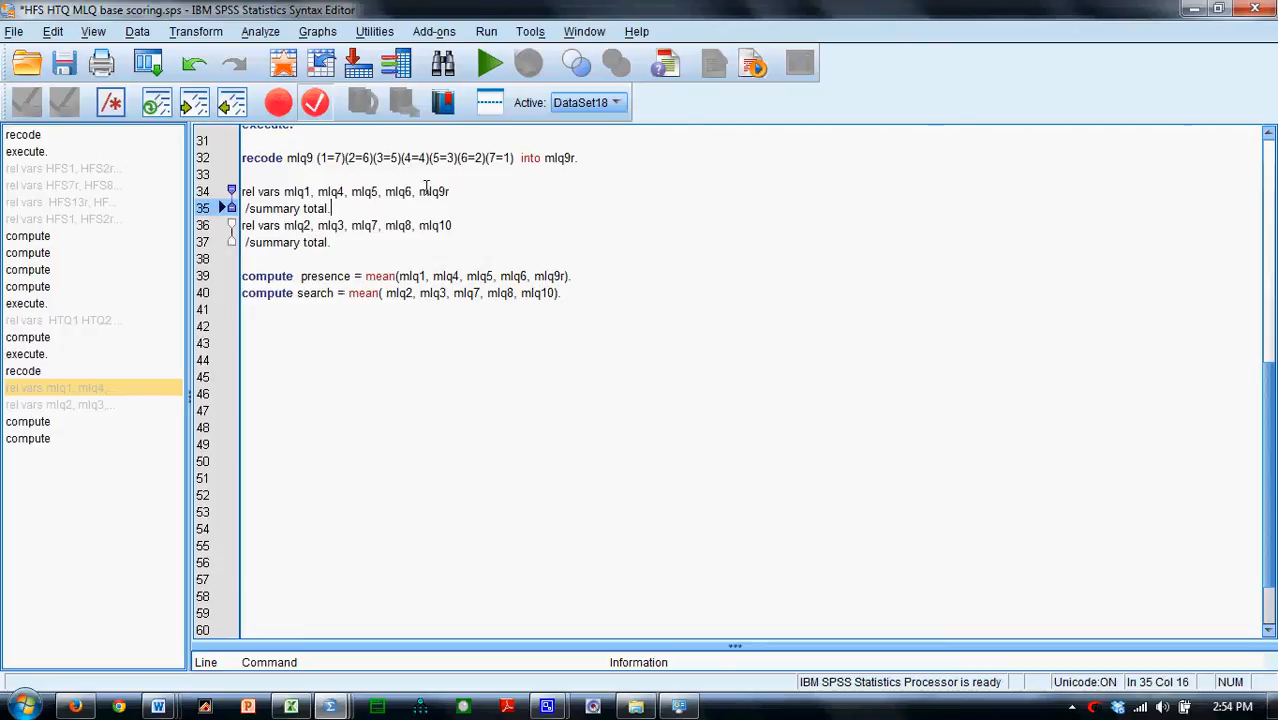
Place the cursor on a new line below the mlq9 RECODE command to begin EXECUTE
left_click(198, 33)
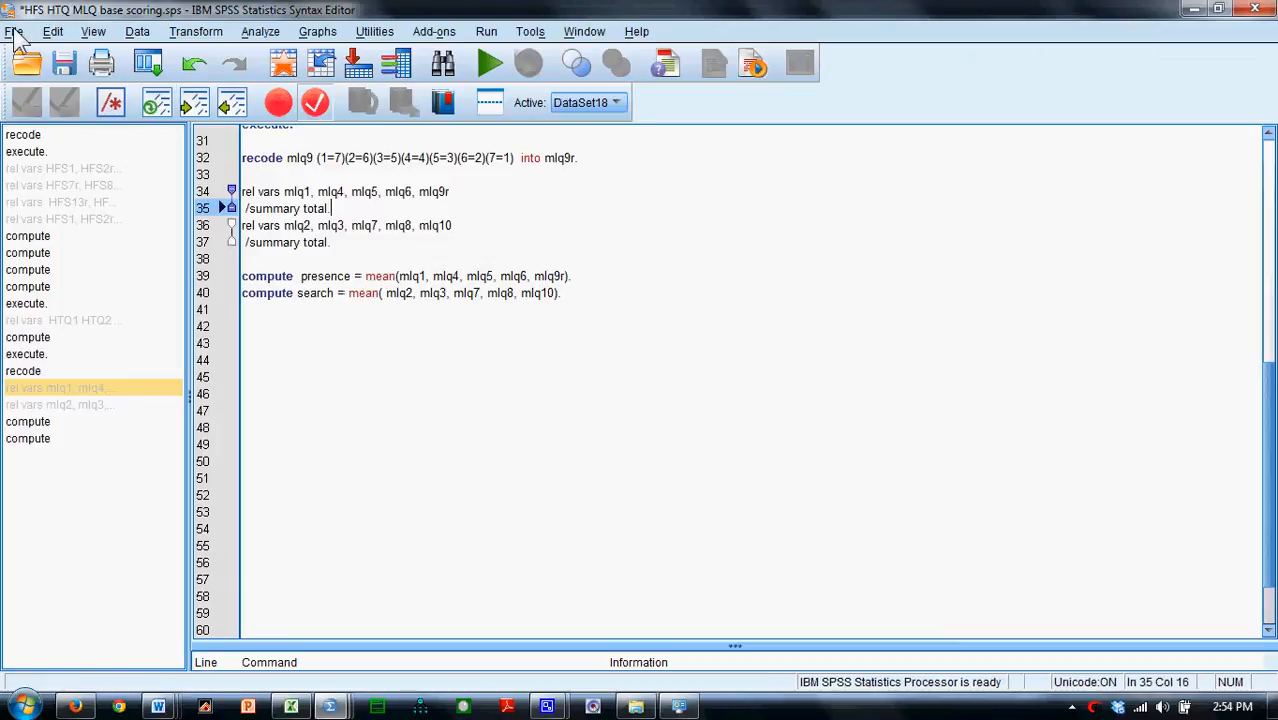
left_click(15, 37)
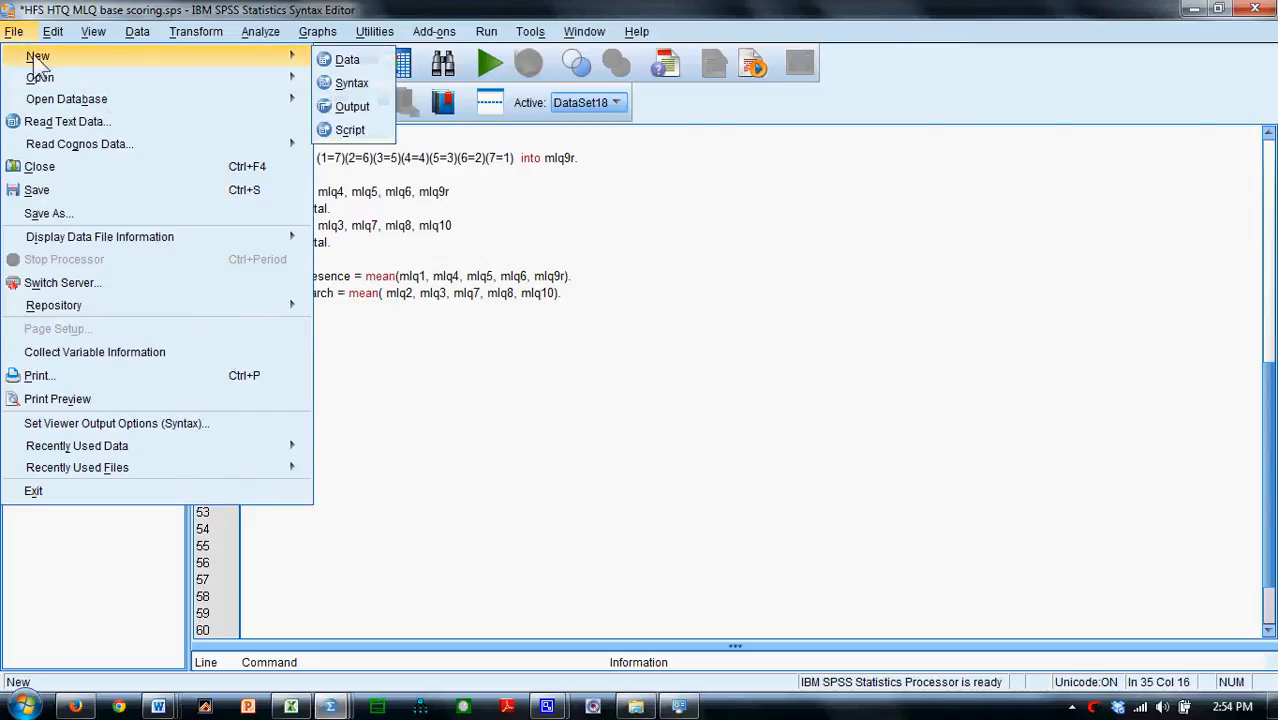
mouse_move(352, 83)
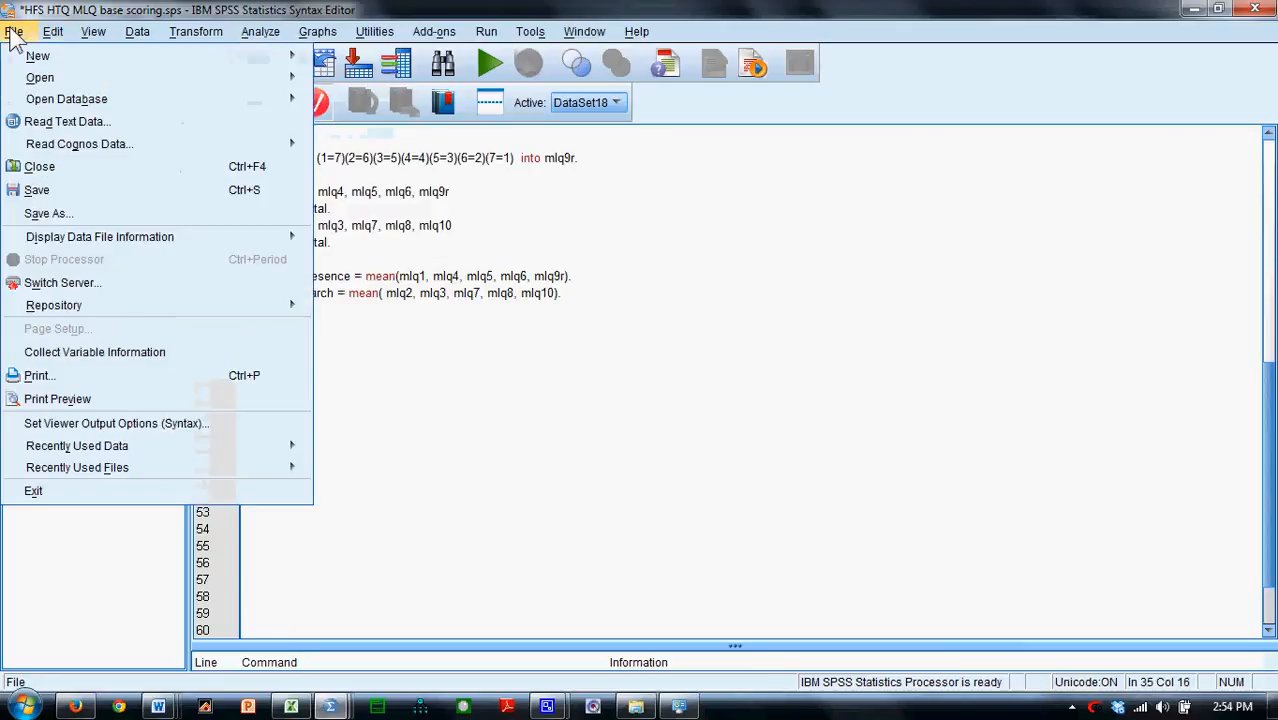
mouse_move(40, 77)
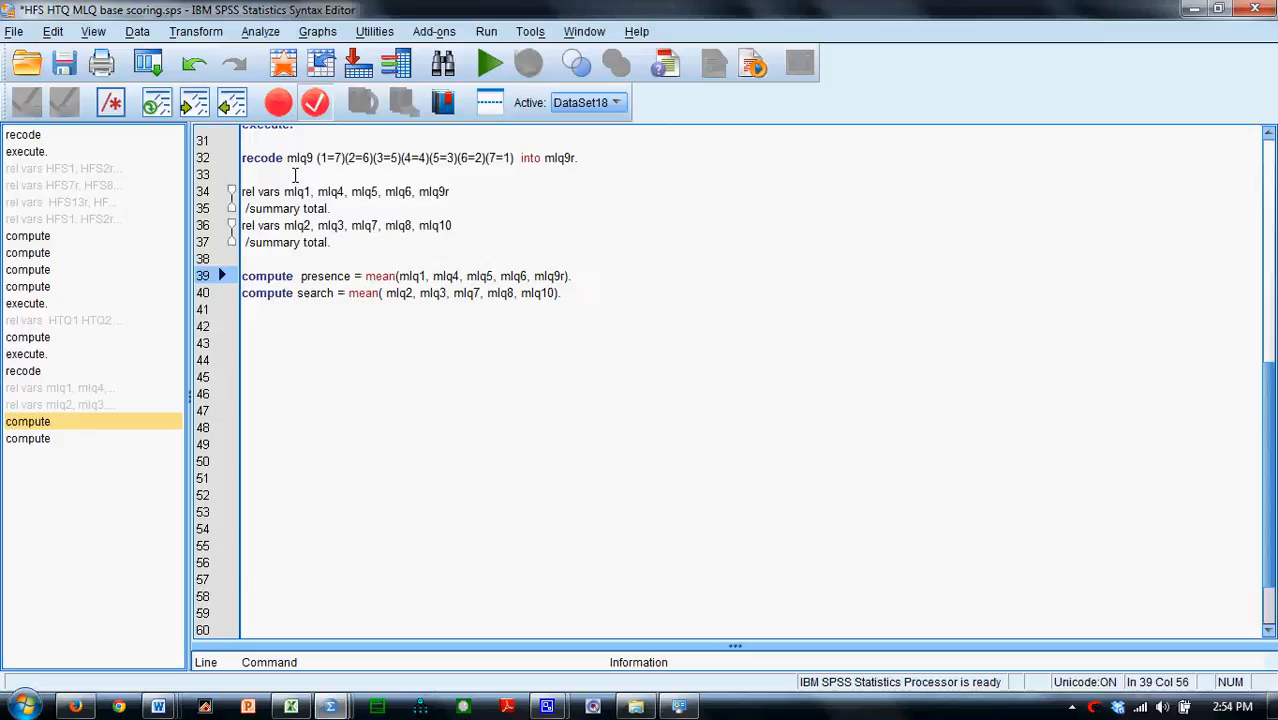
mouse_move(327, 706)
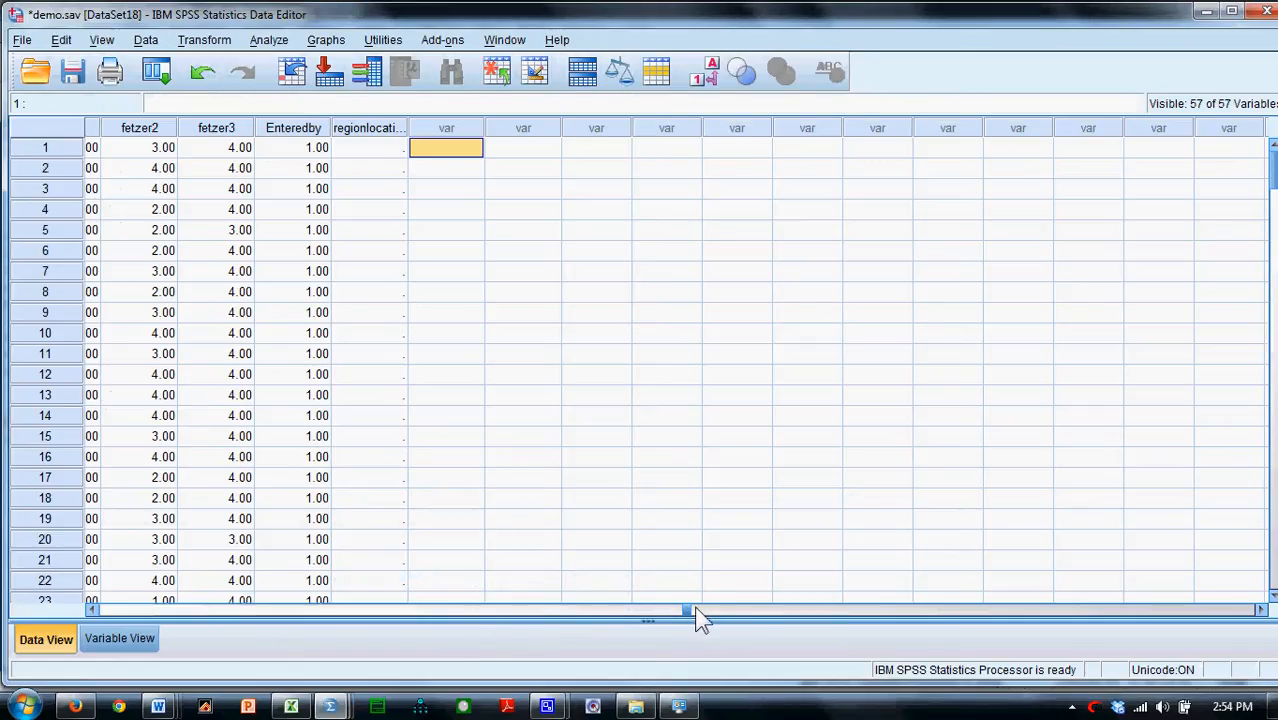
left_click_drag(685, 610, 655, 610)
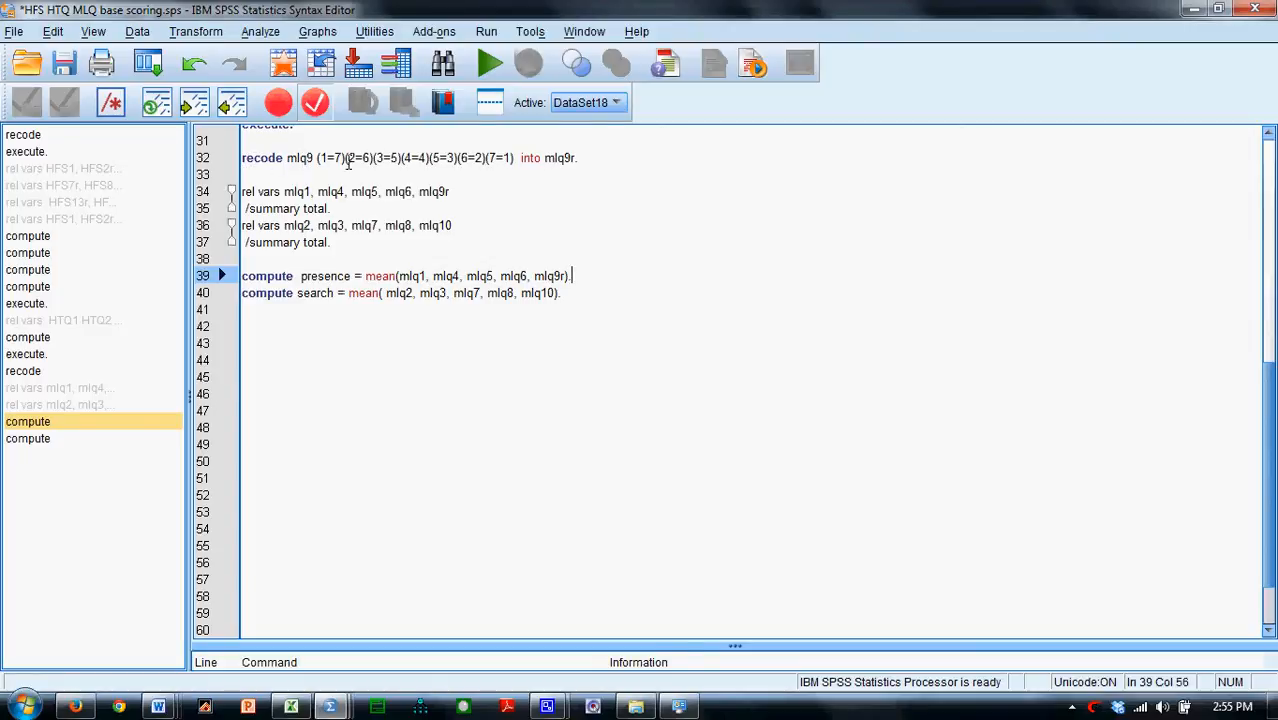
mouse_move(303, 172)
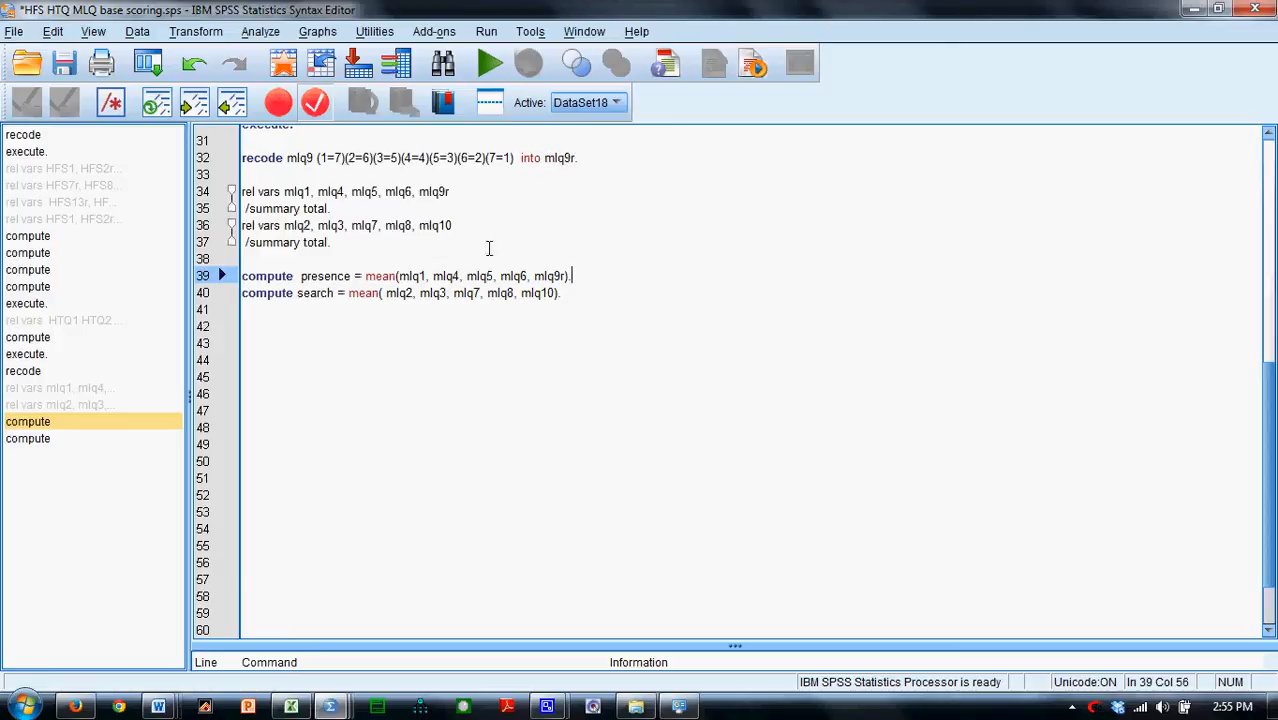
mouse_move(253, 192)
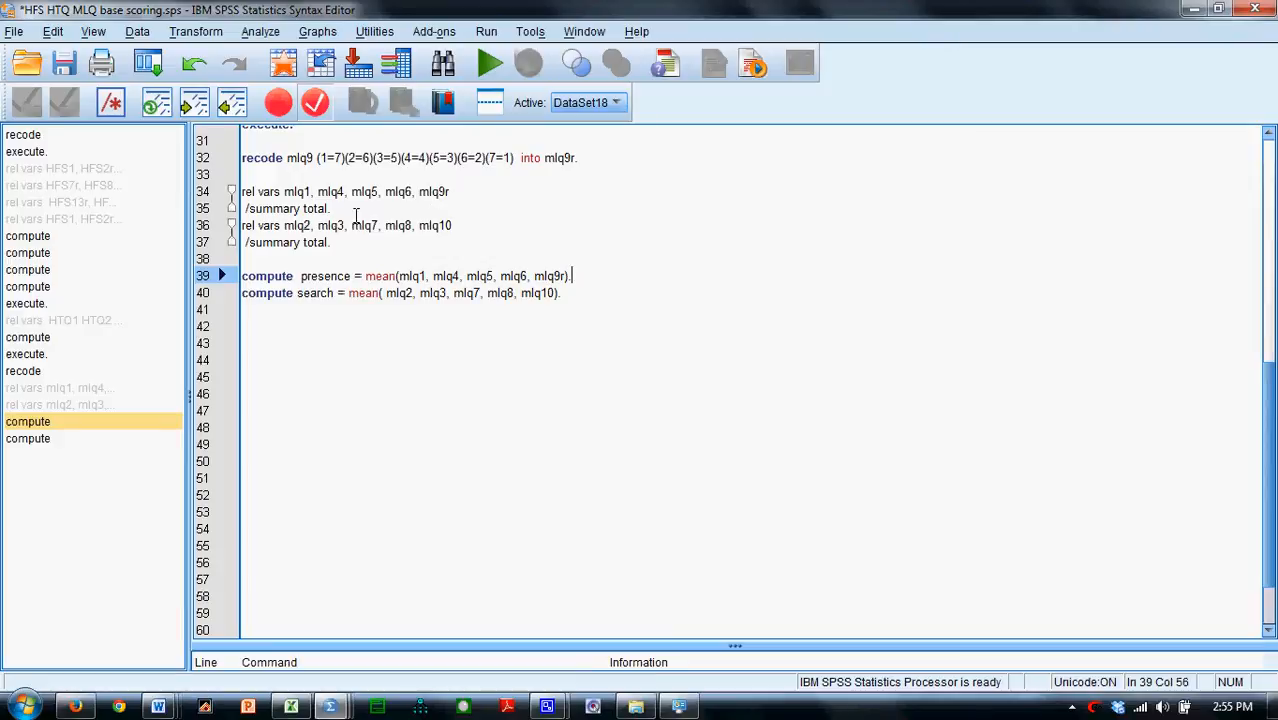
mouse_move(308, 275)
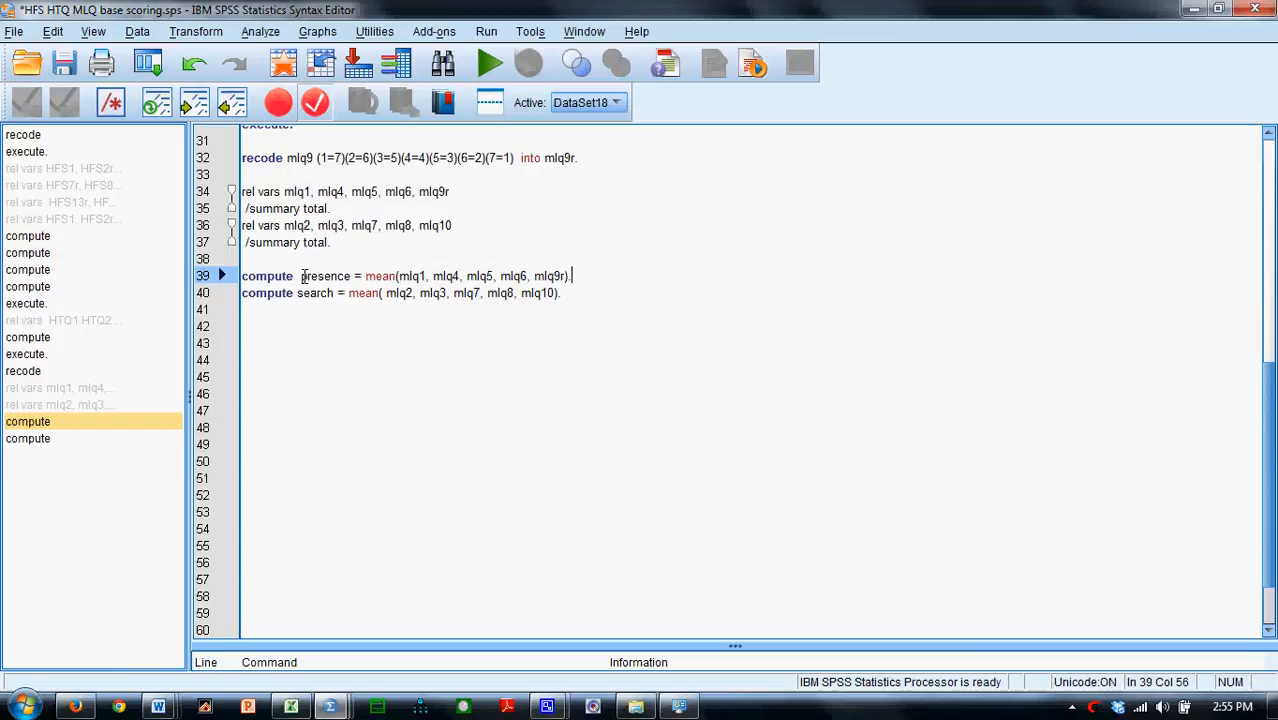
mouse_move(314, 276)
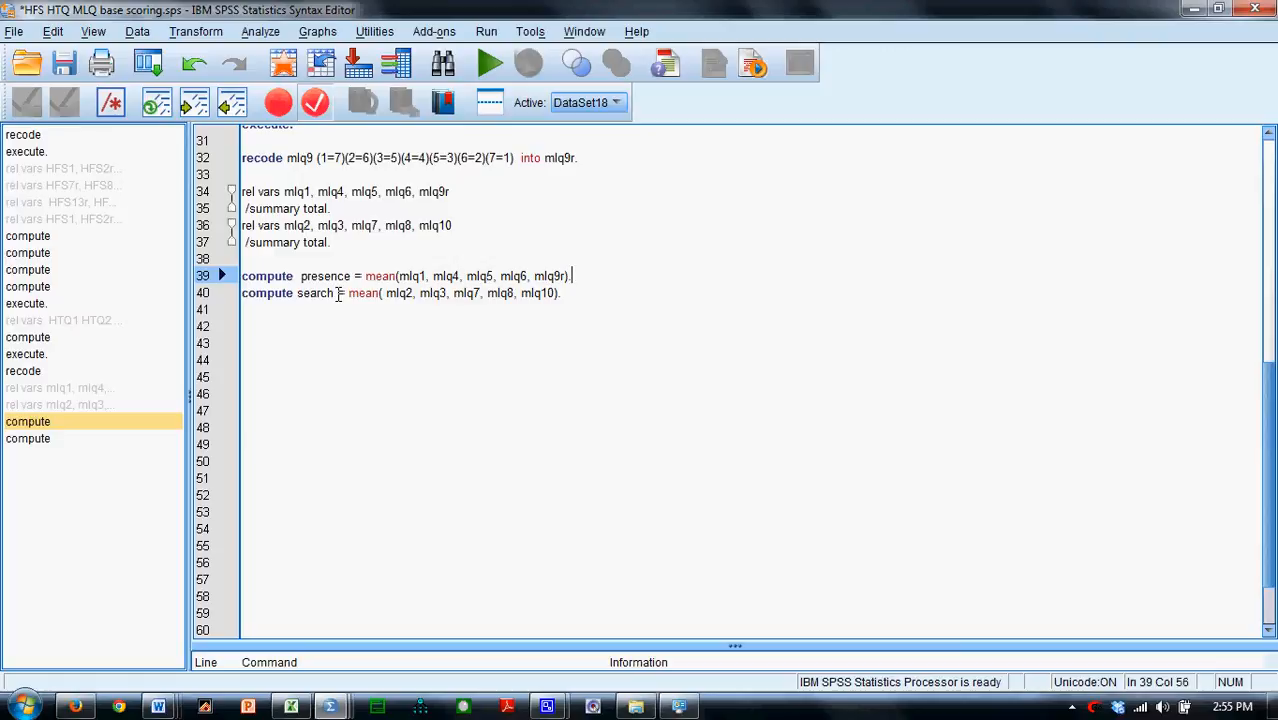
mouse_move(415, 208)
type("e")
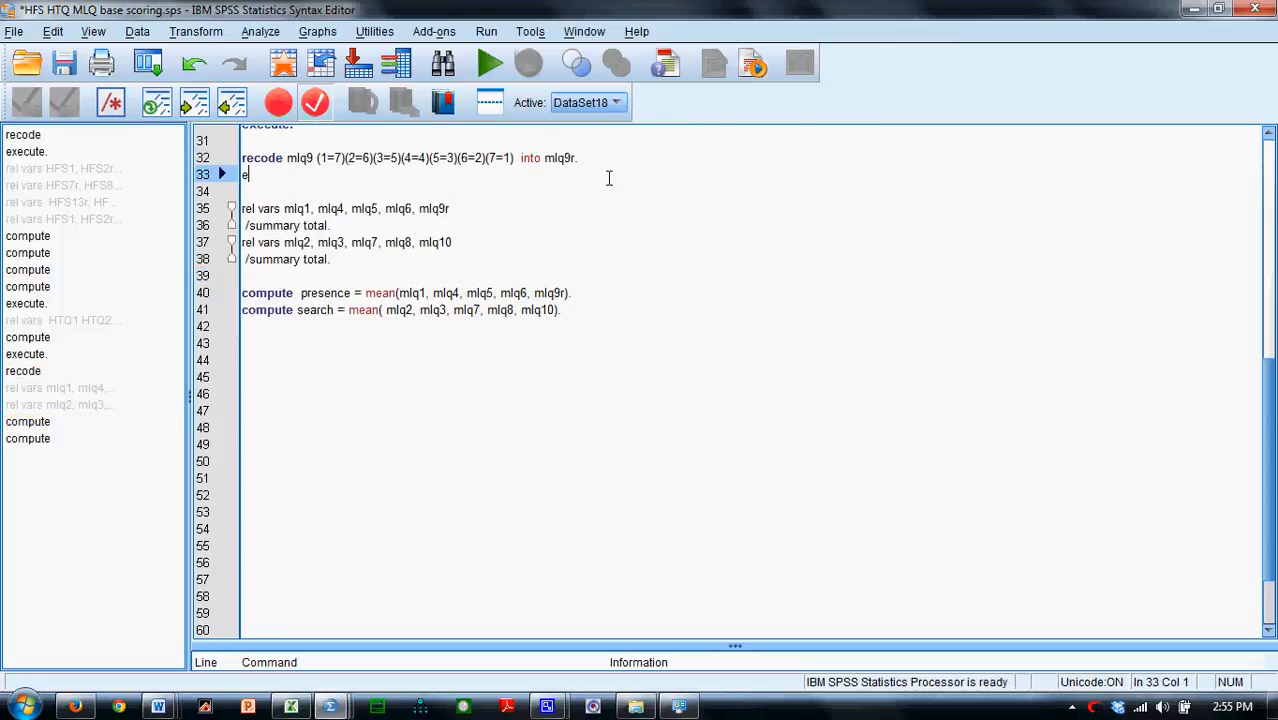
Add EXECUTE. after RECODE and on line 42, then run RECODE through COMPUTE
type("xecute.")
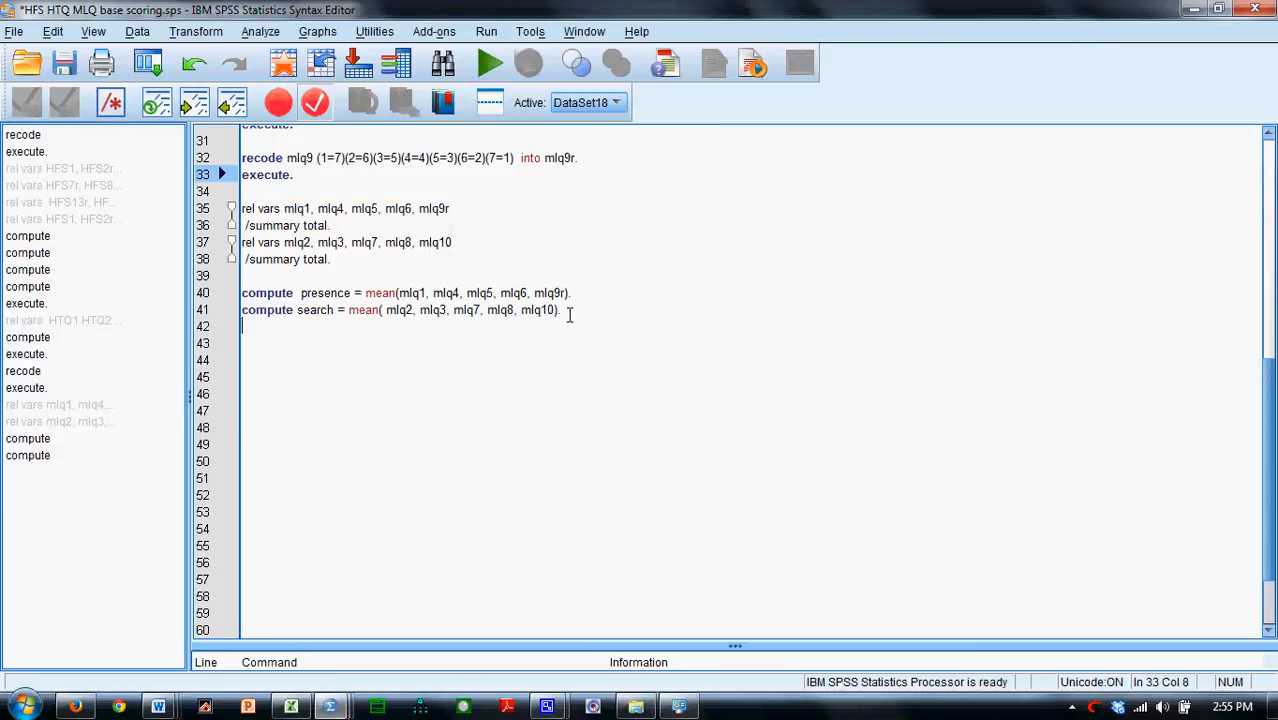
type("ex")
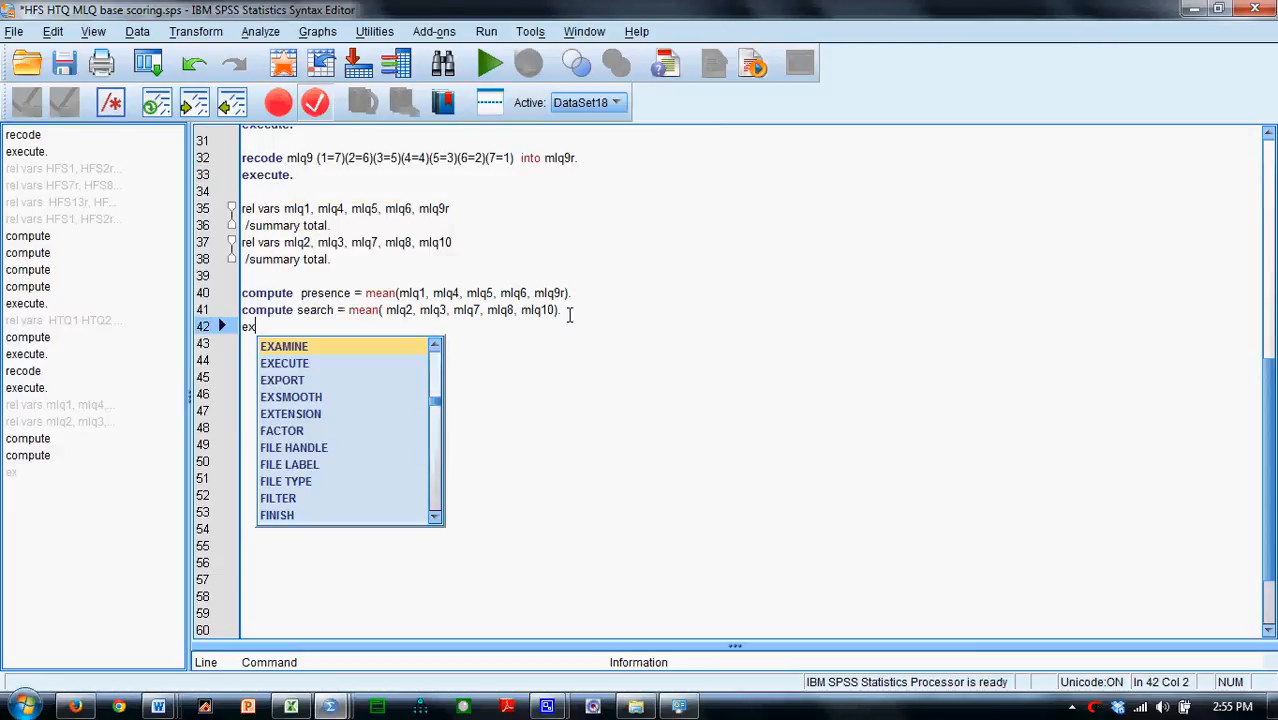
type("ecute.")
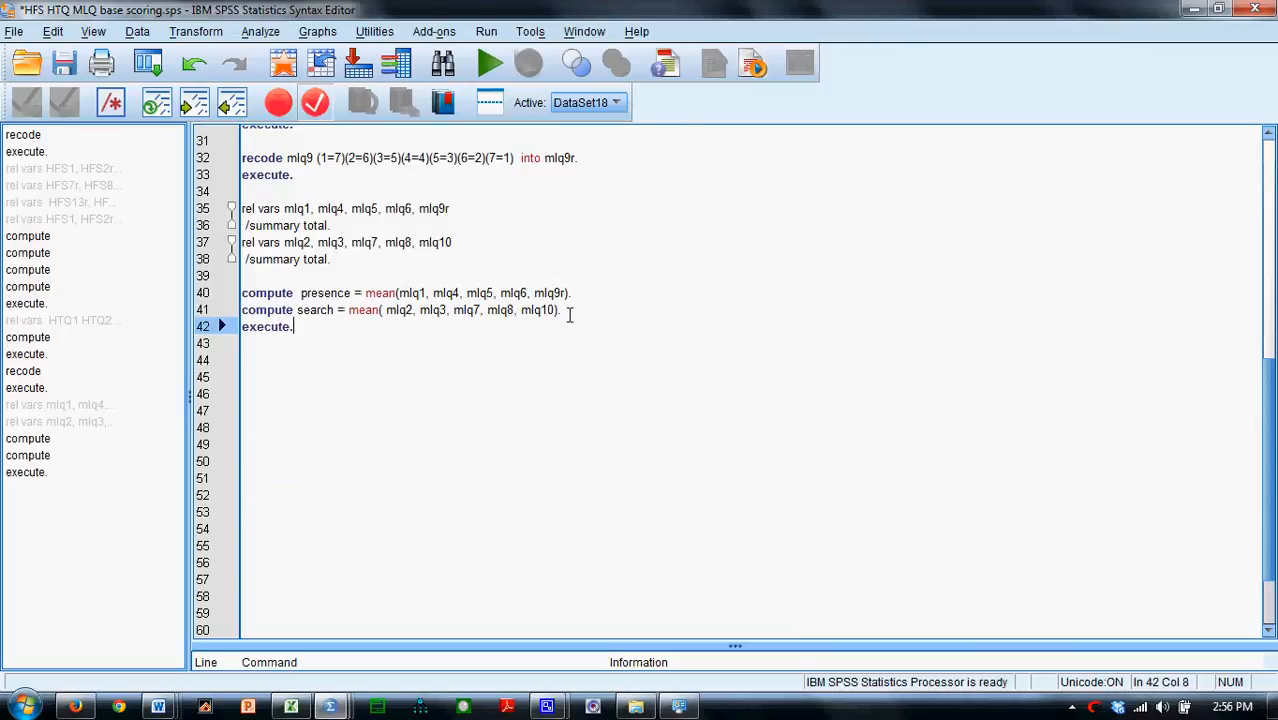
left_click_drag(255, 157, 335, 310)
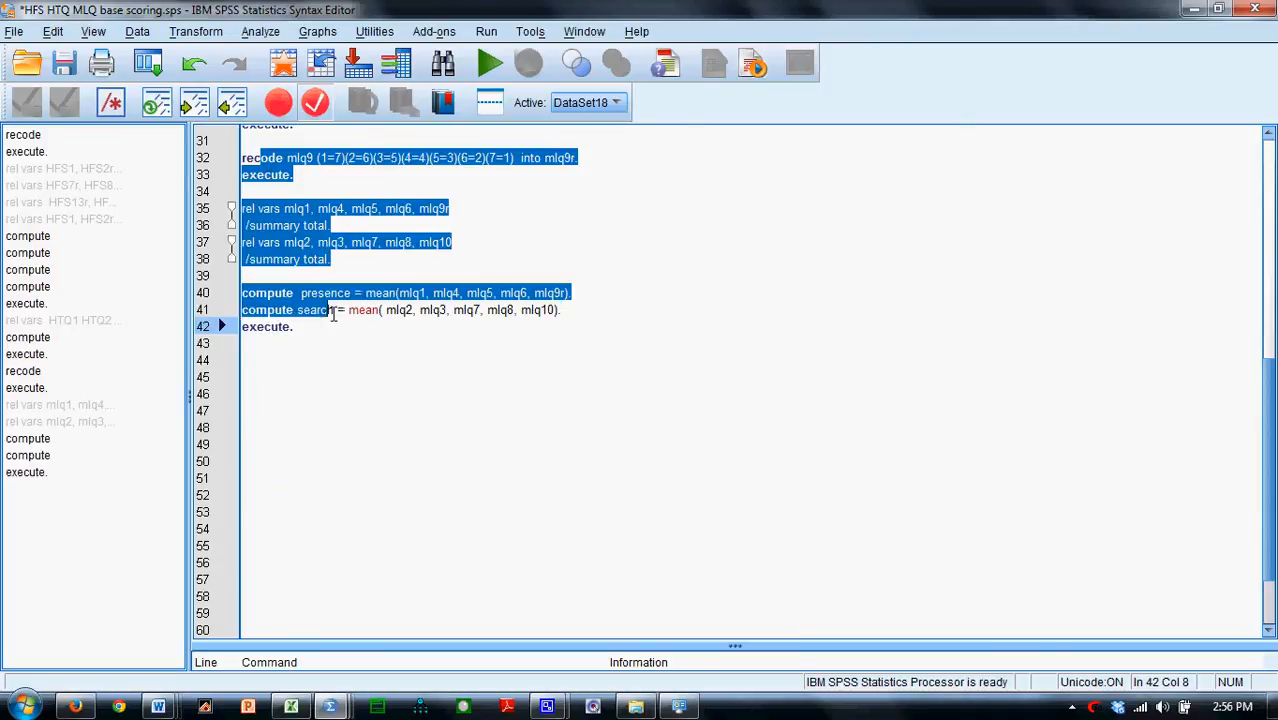
left_click(497, 63)
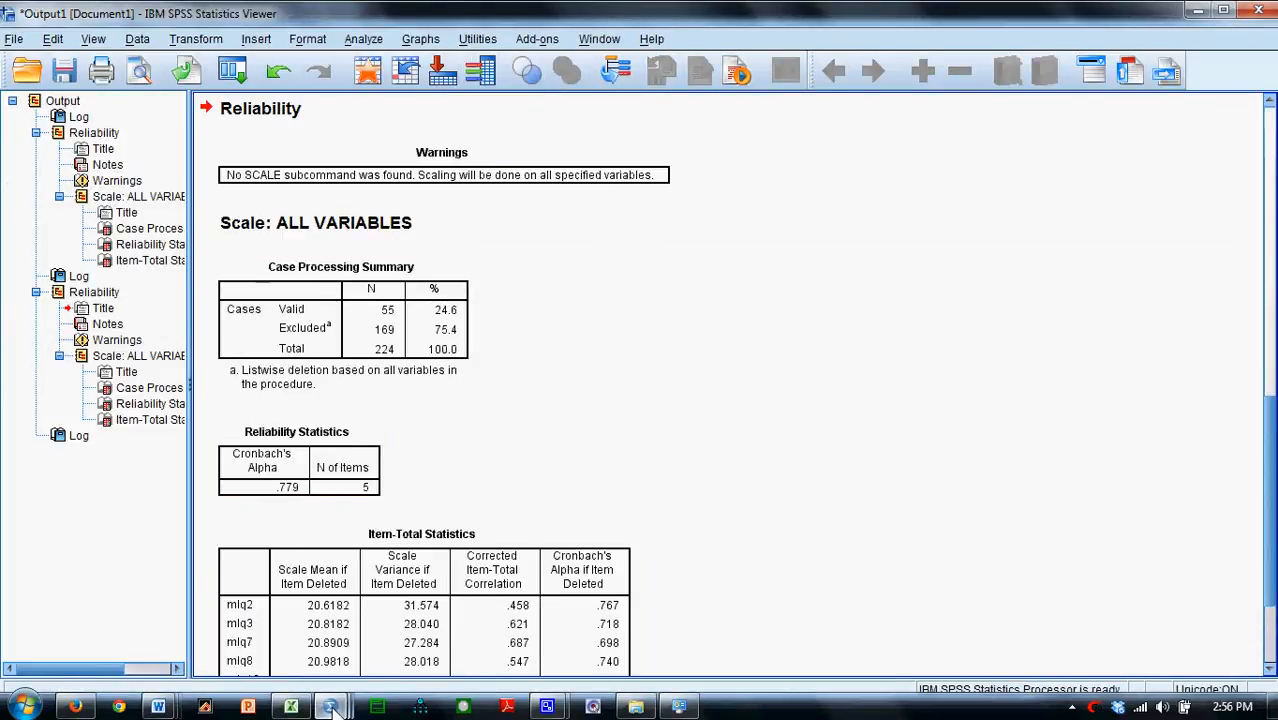
Inspect the new mlq9r, presence and search columns in the Data Editor
left_click(333, 705)
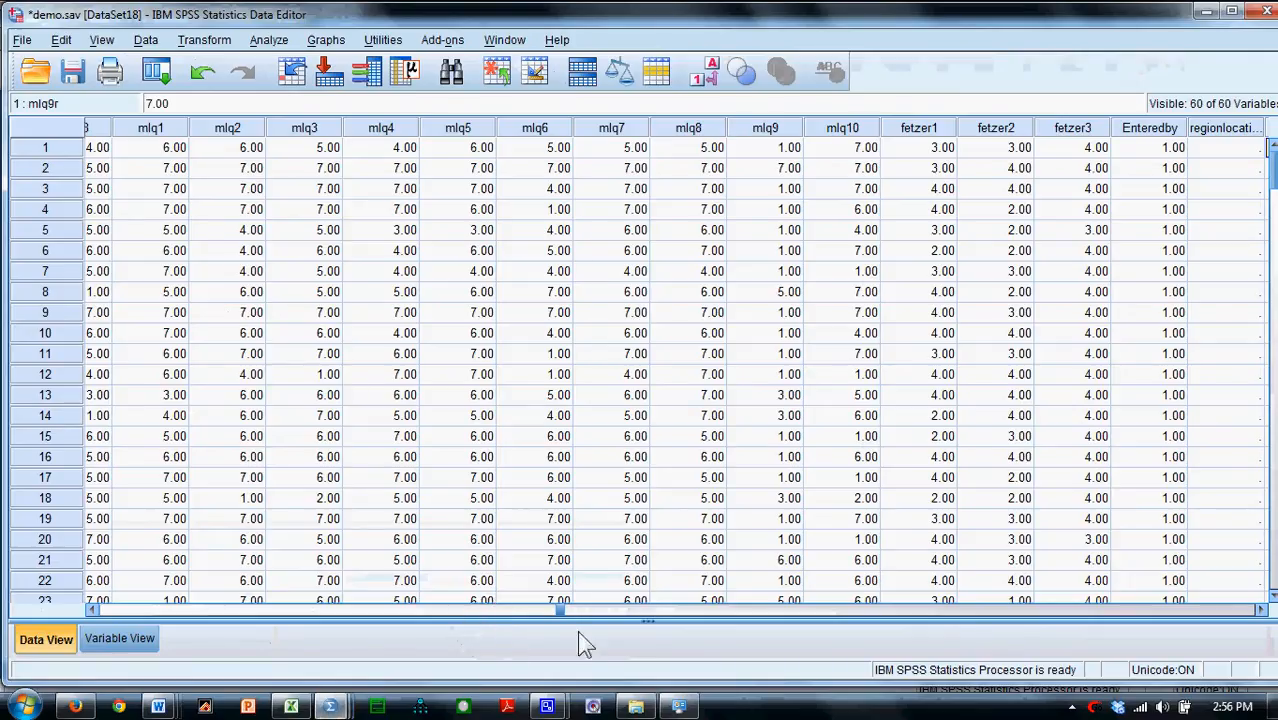
left_click_drag(560, 610, 710, 610)
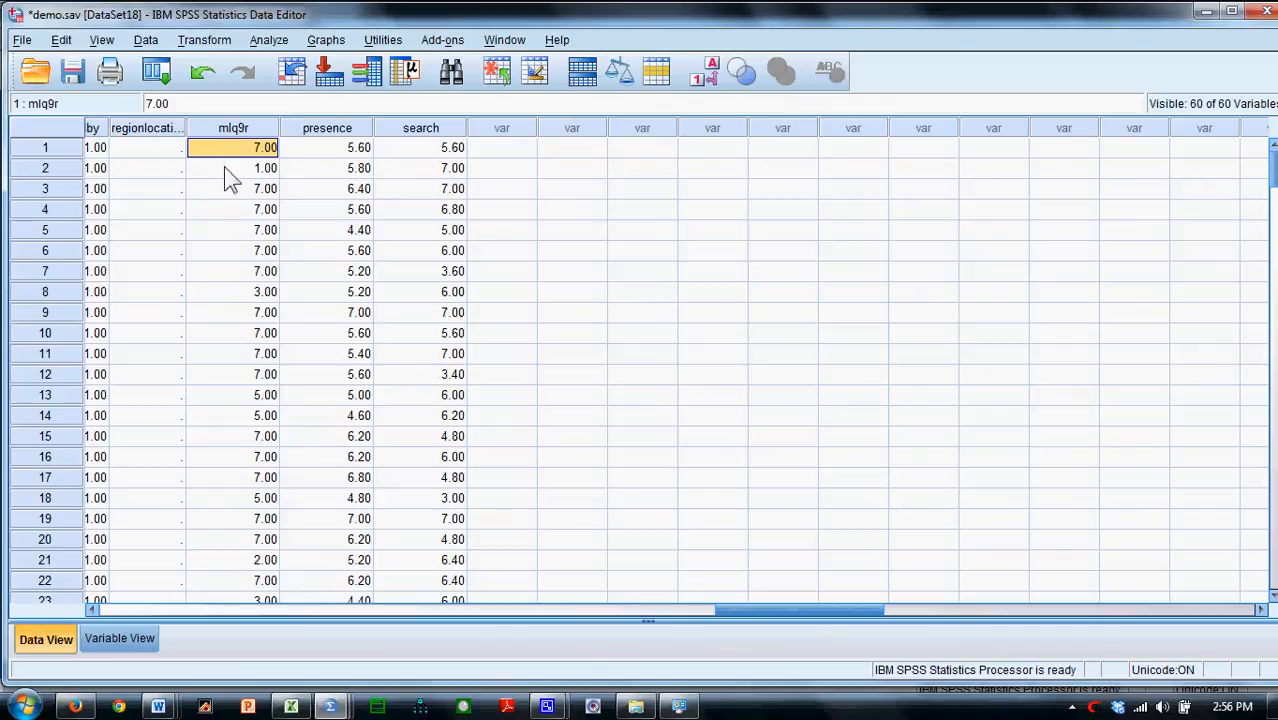
mouse_move(250, 200)
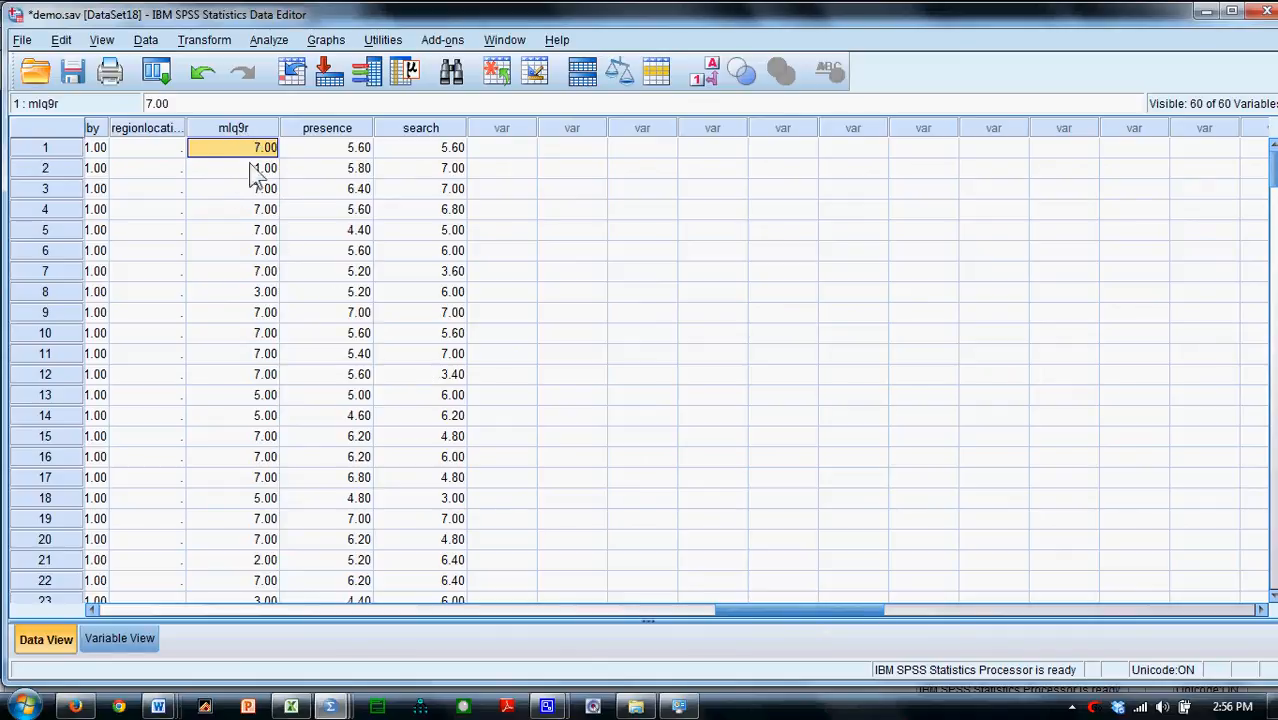
mouse_move(335, 706)
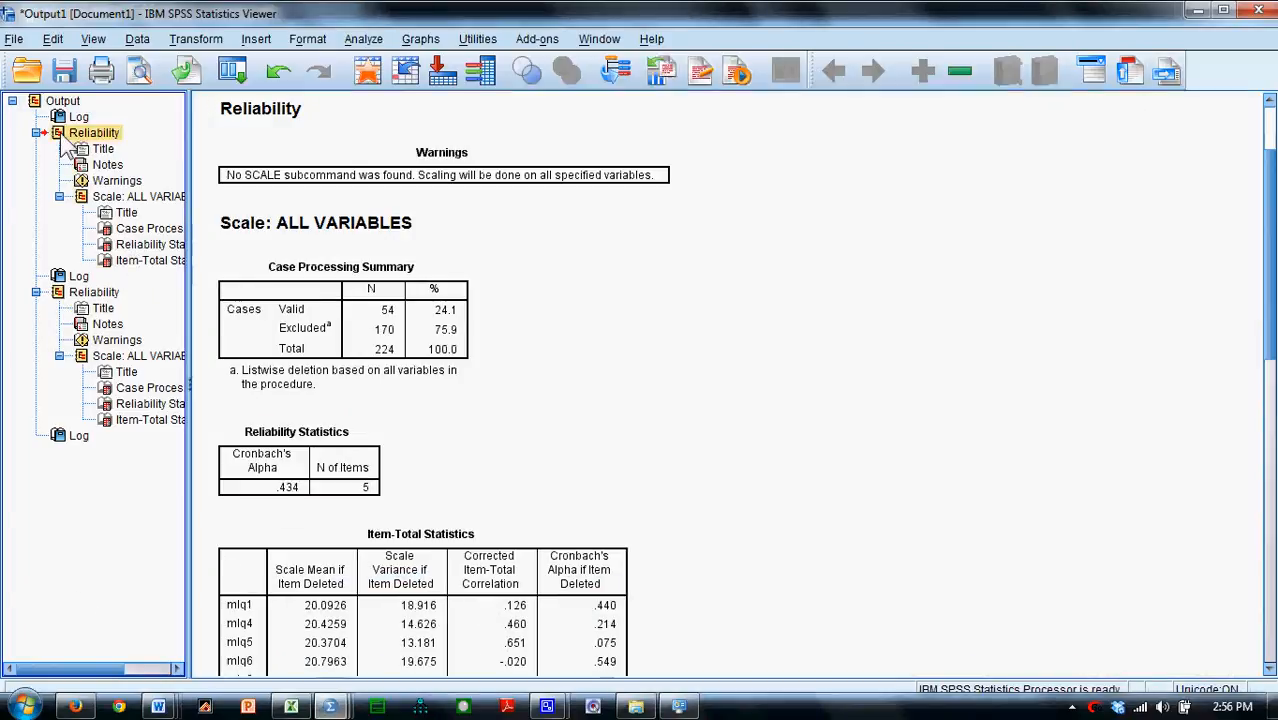
Review the search subscale's reliability (Cronbach's alpha .779, five items) and compute syntax
left_click(78, 132)
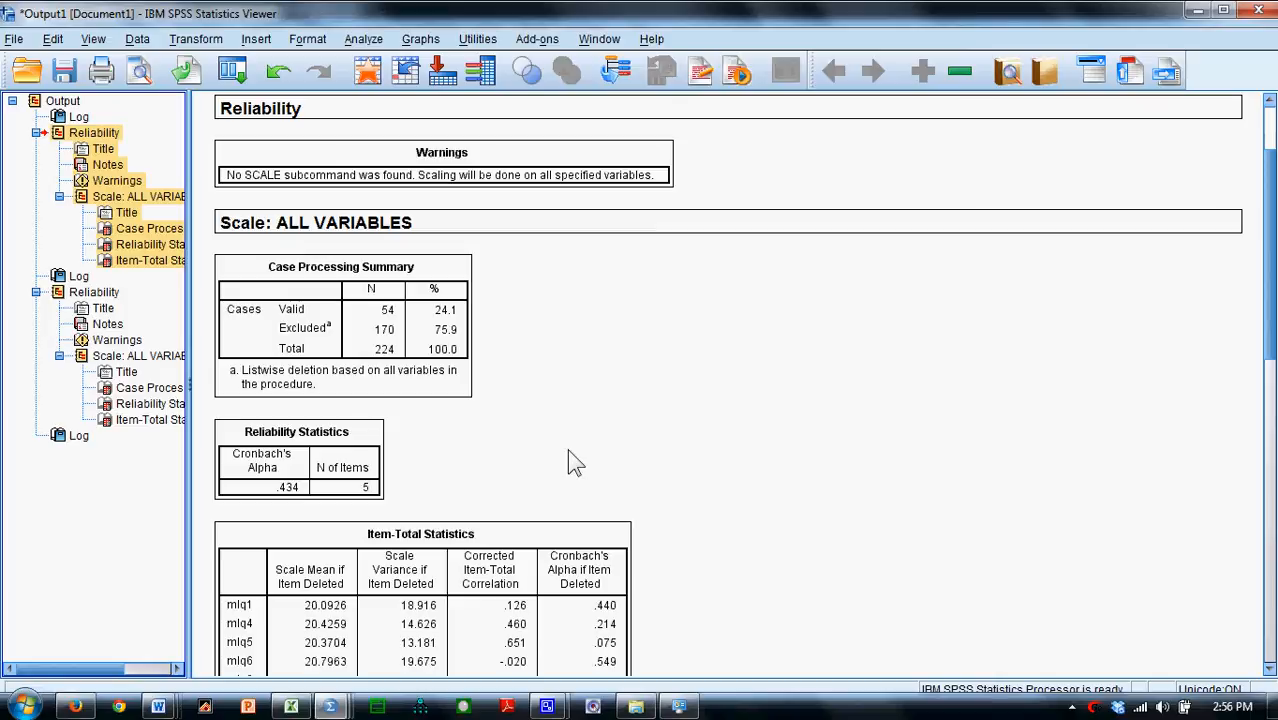
scroll("down", 3)
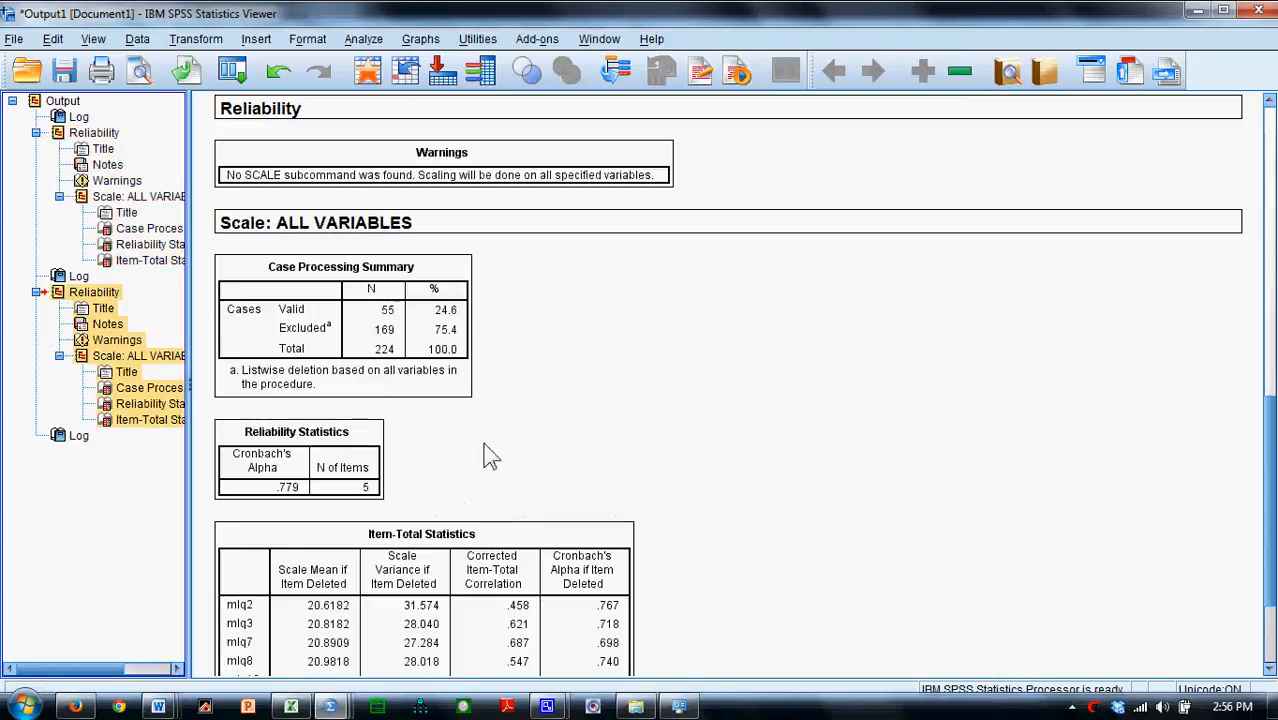
scroll("down", 3)
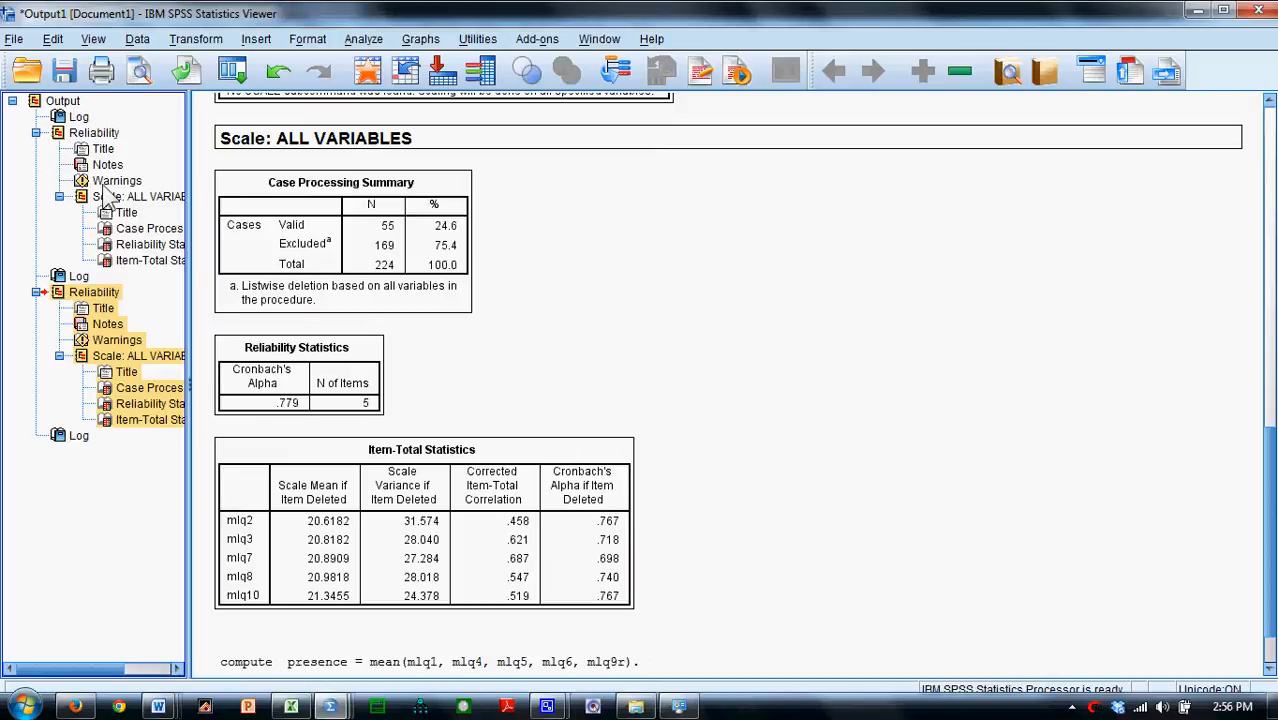
left_click(127, 244)
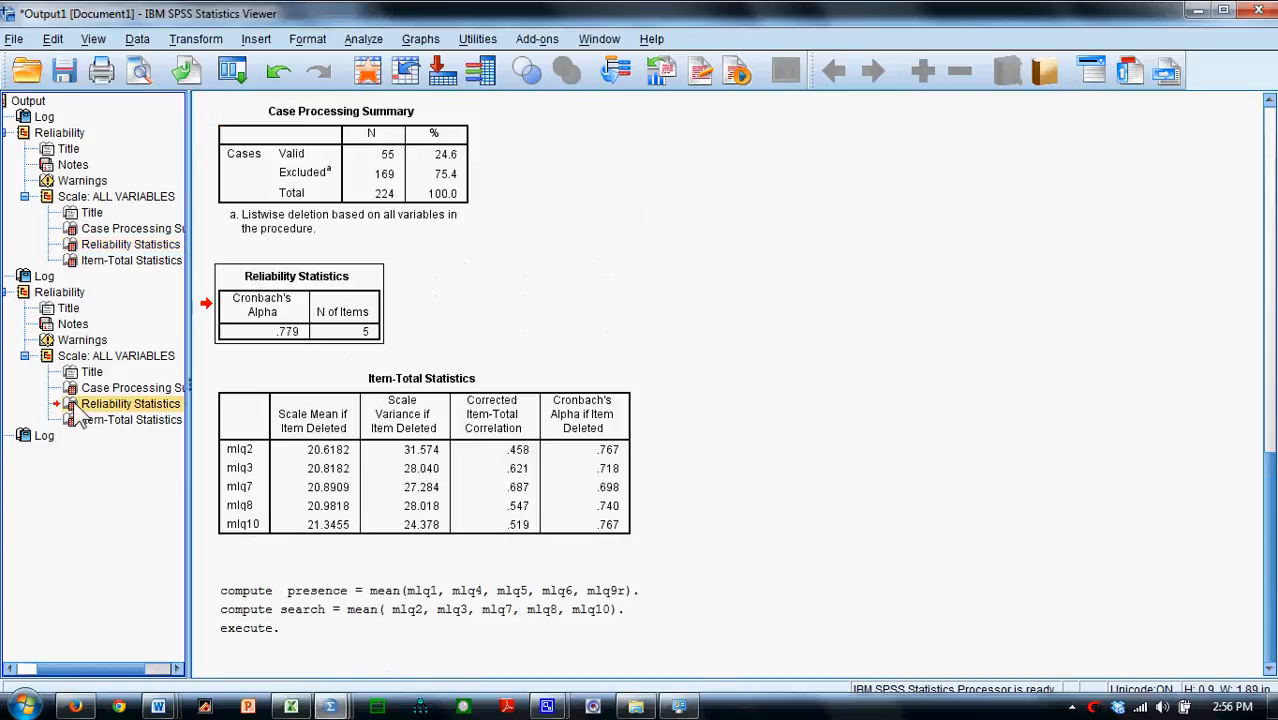
left_click(298, 303)
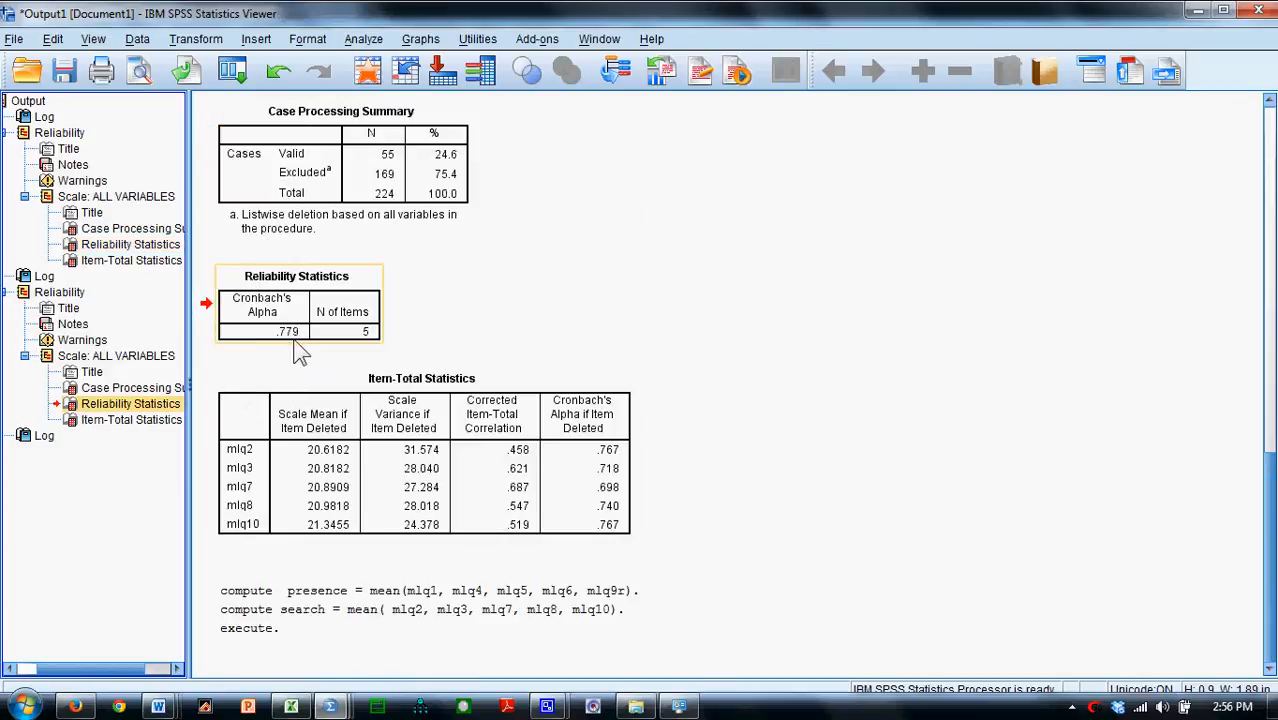
mouse_move(305, 352)
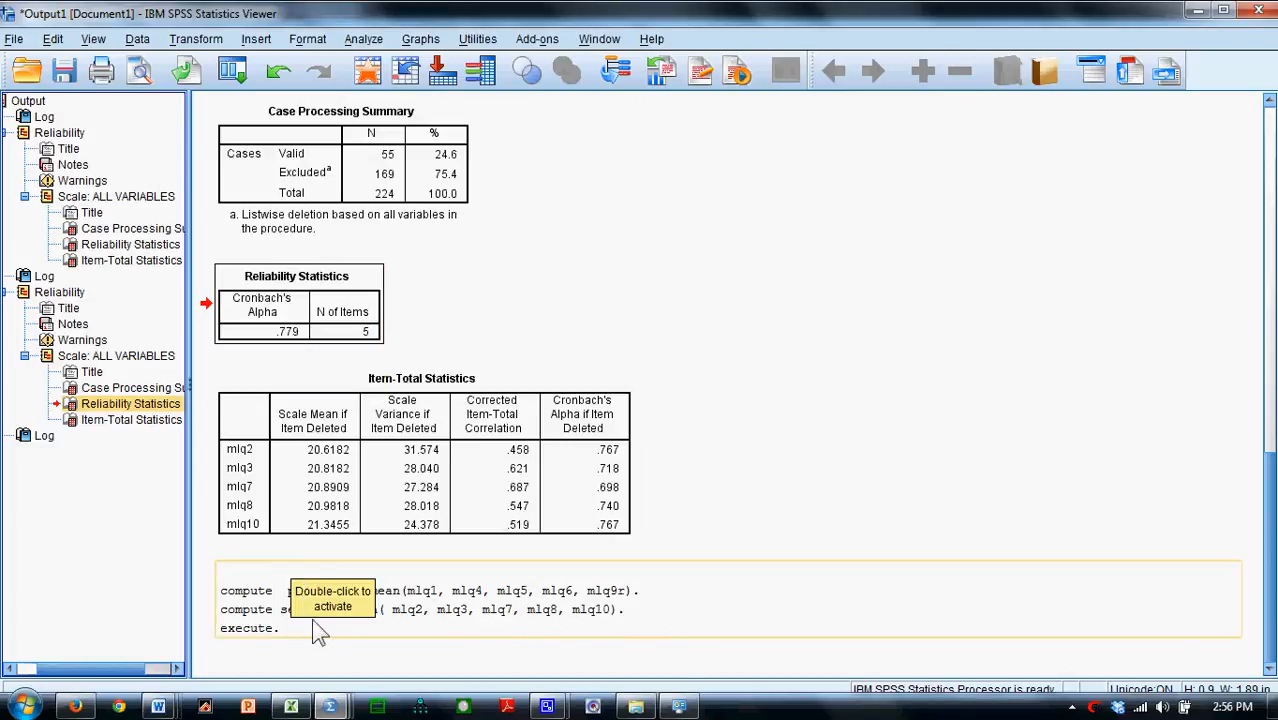
mouse_move(326, 657)
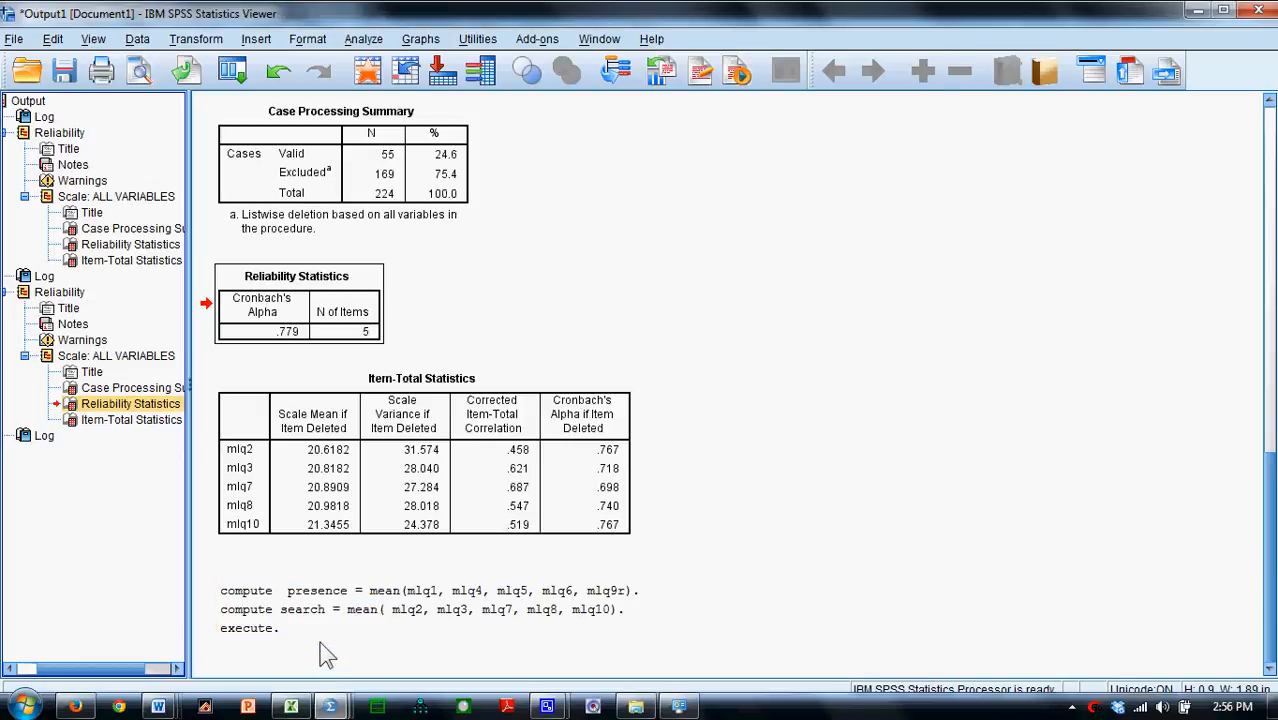
left_click(318, 618)
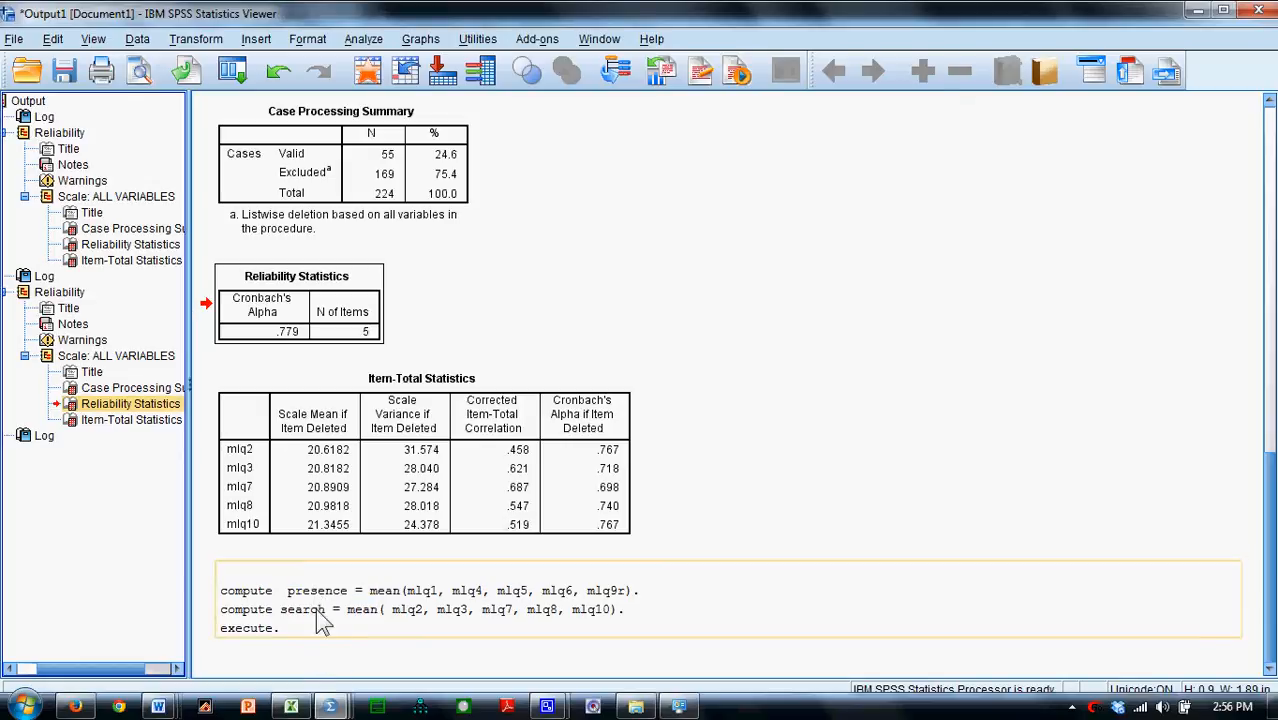
mouse_move(323, 622)
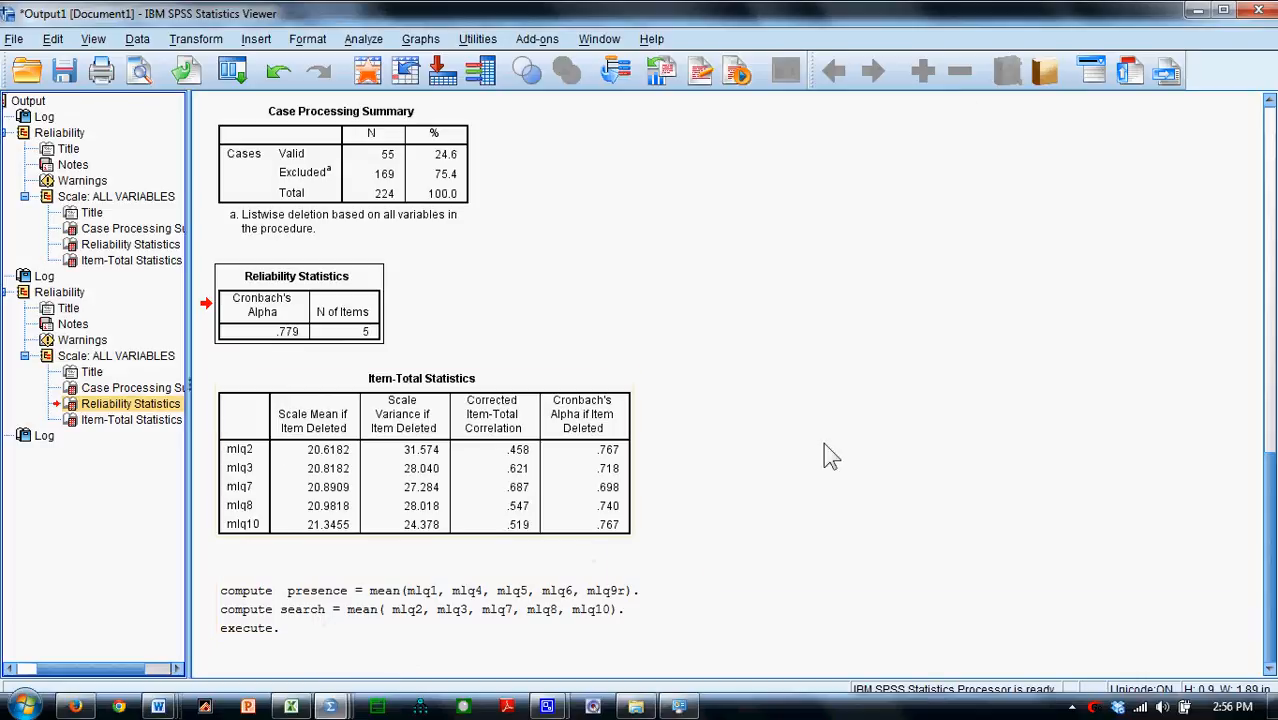
mouse_move(805, 468)
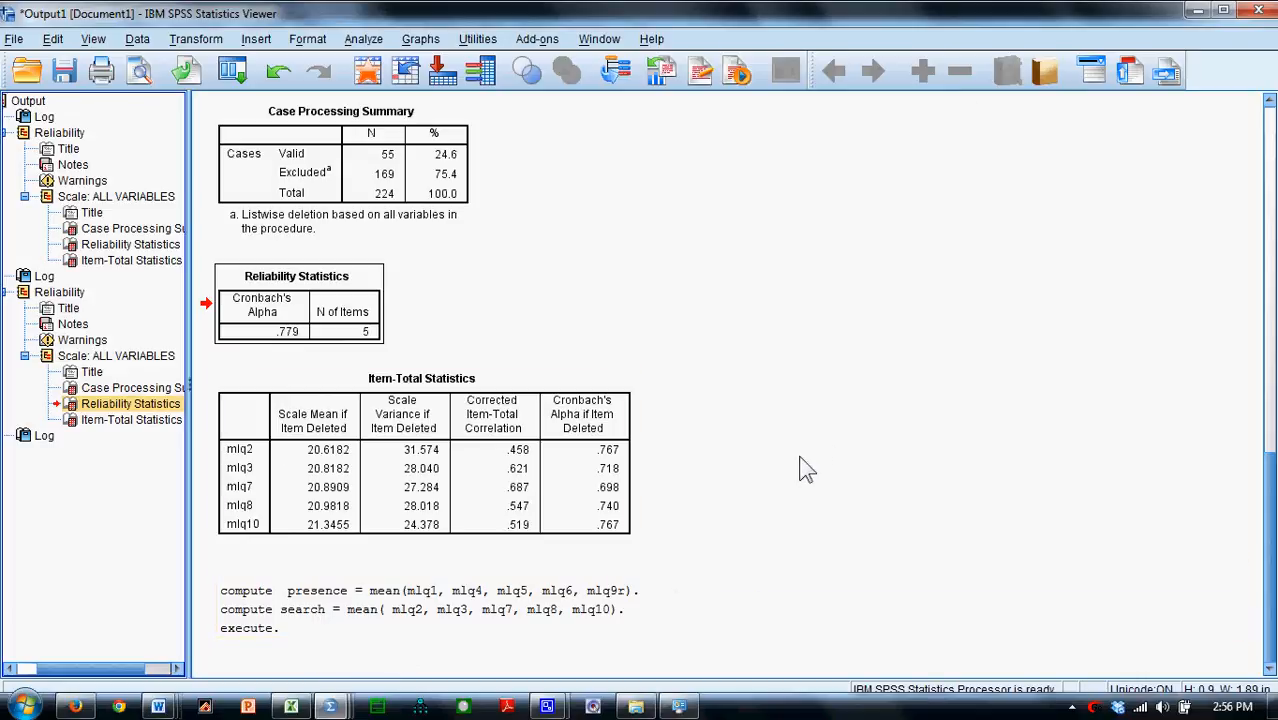
mouse_move(813, 472)
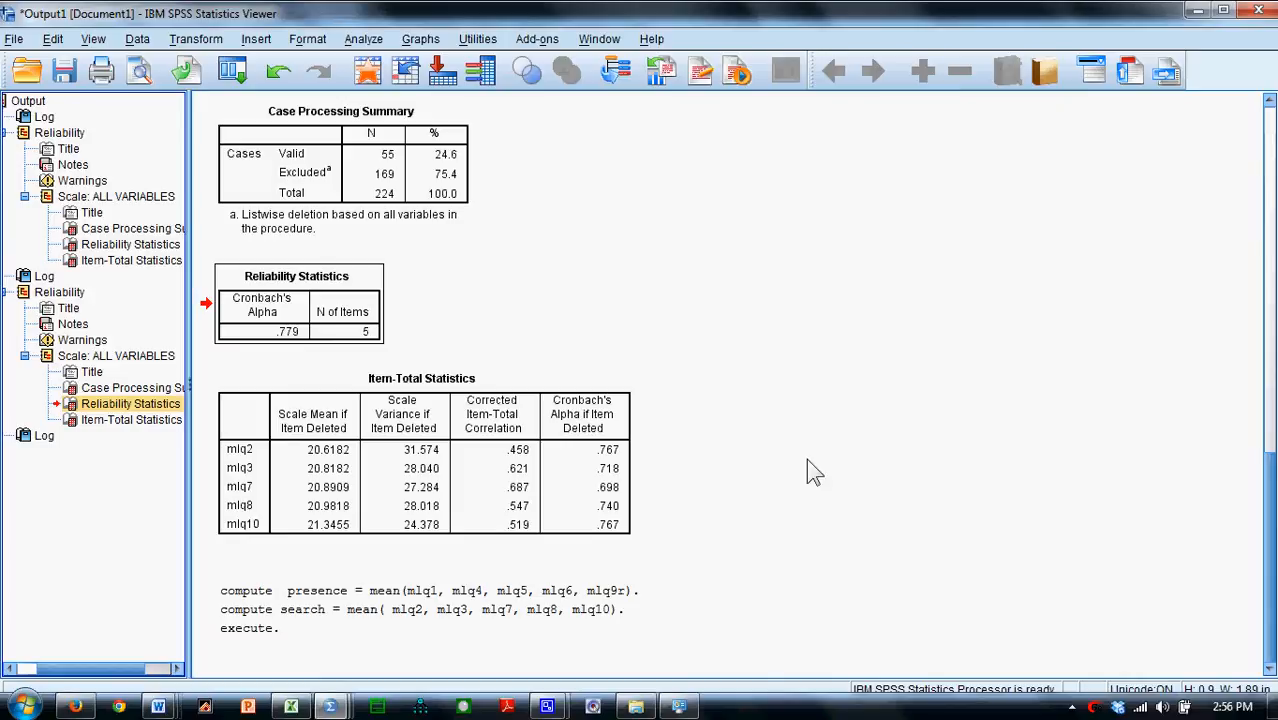
left_click(196, 38)
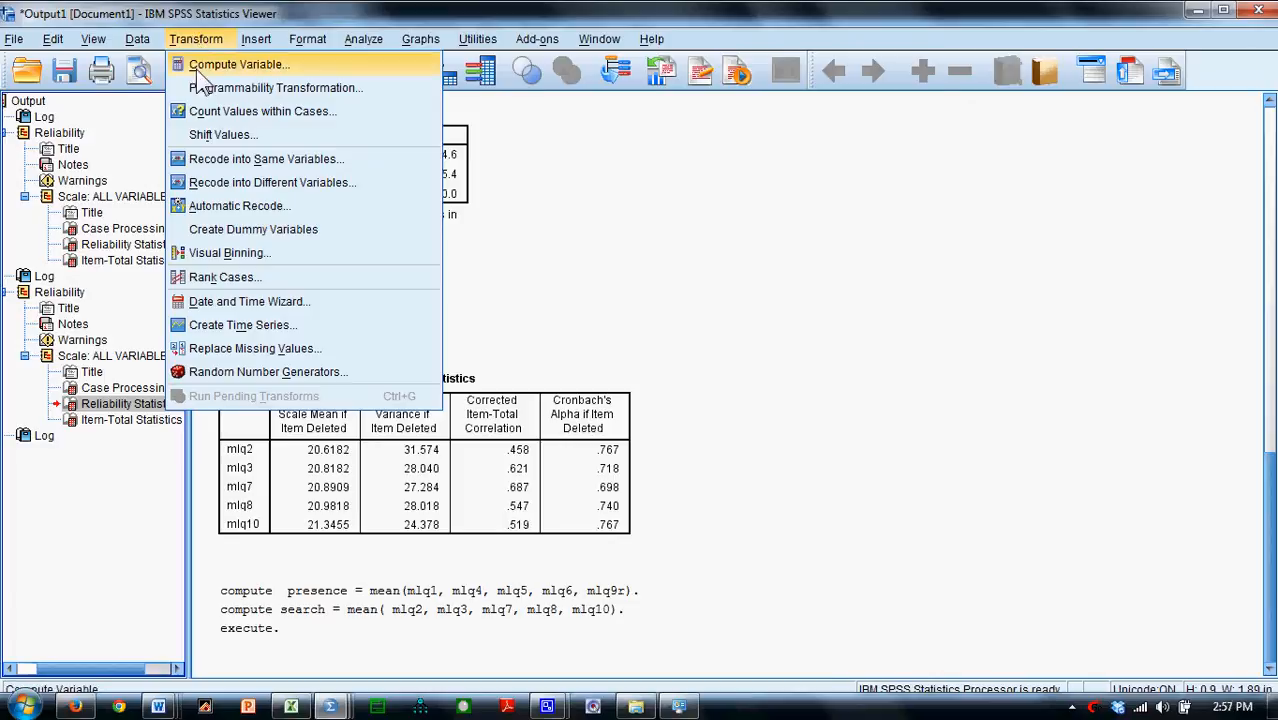